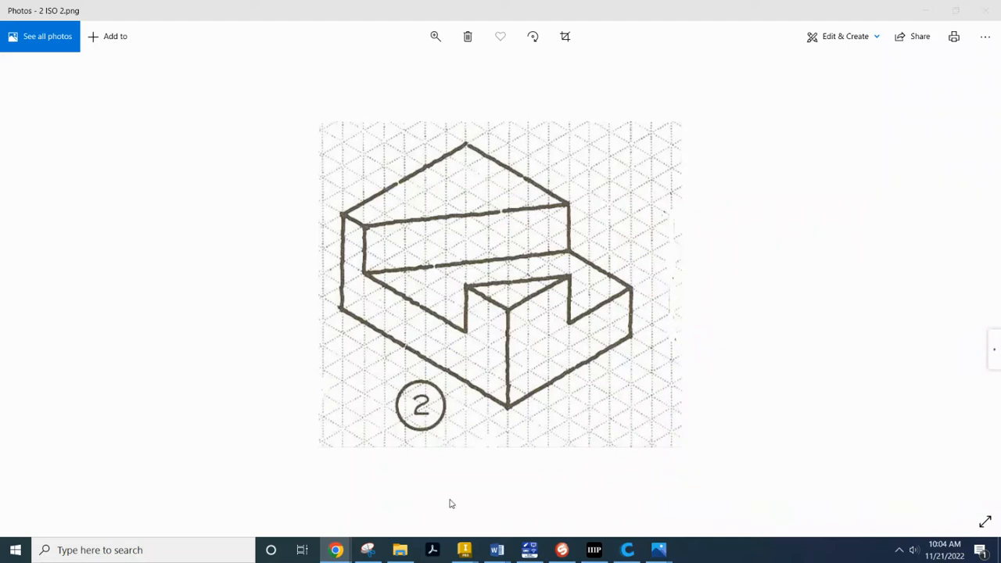
pyautogui.moveTo(441, 241)
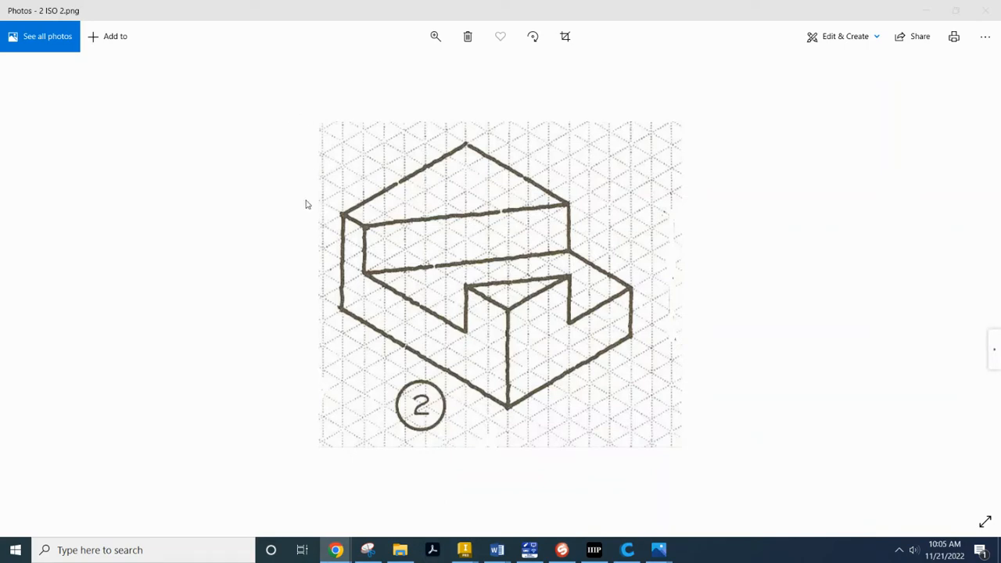
pyautogui.moveTo(347, 205)
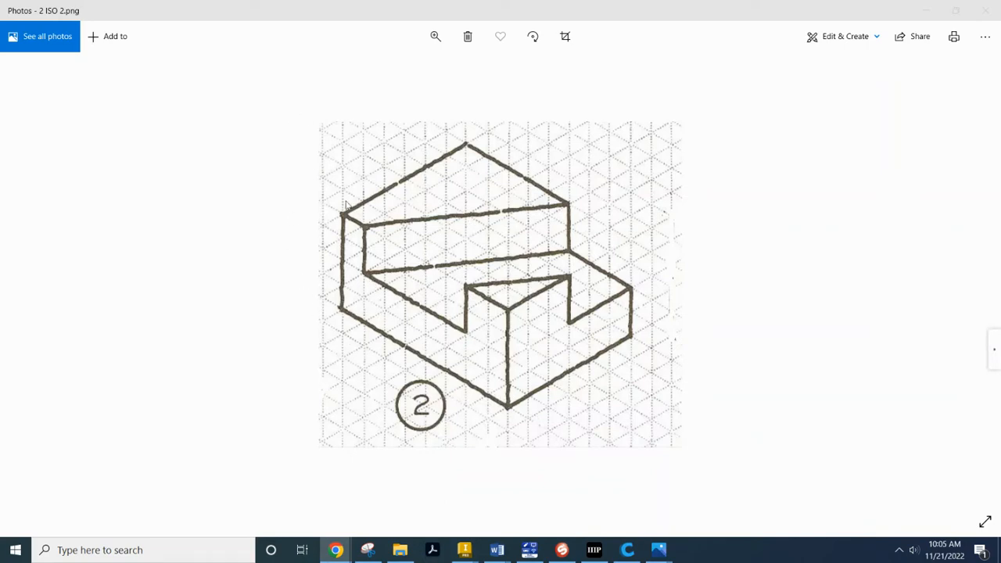
pyautogui.moveTo(361, 359)
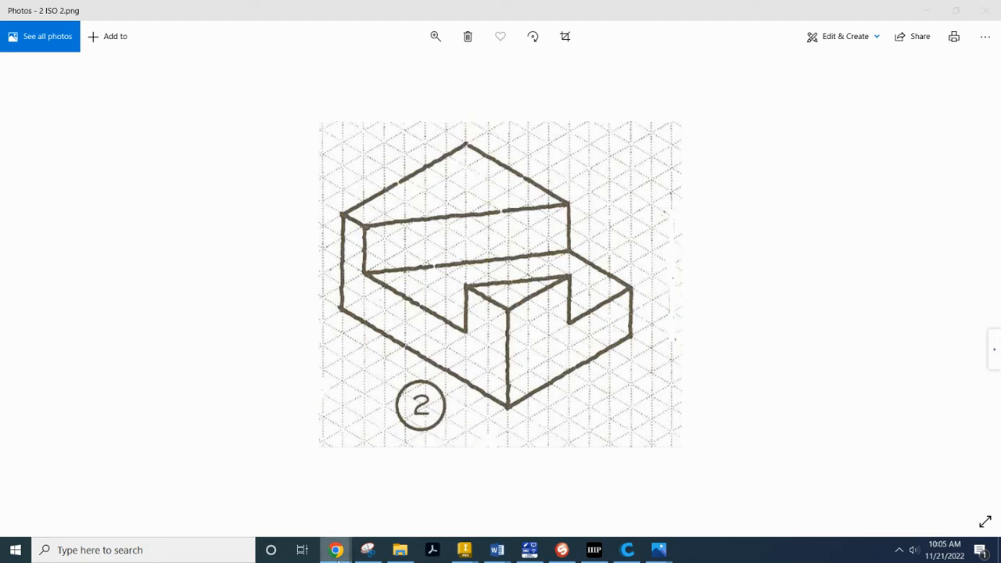
pyautogui.moveTo(464, 551)
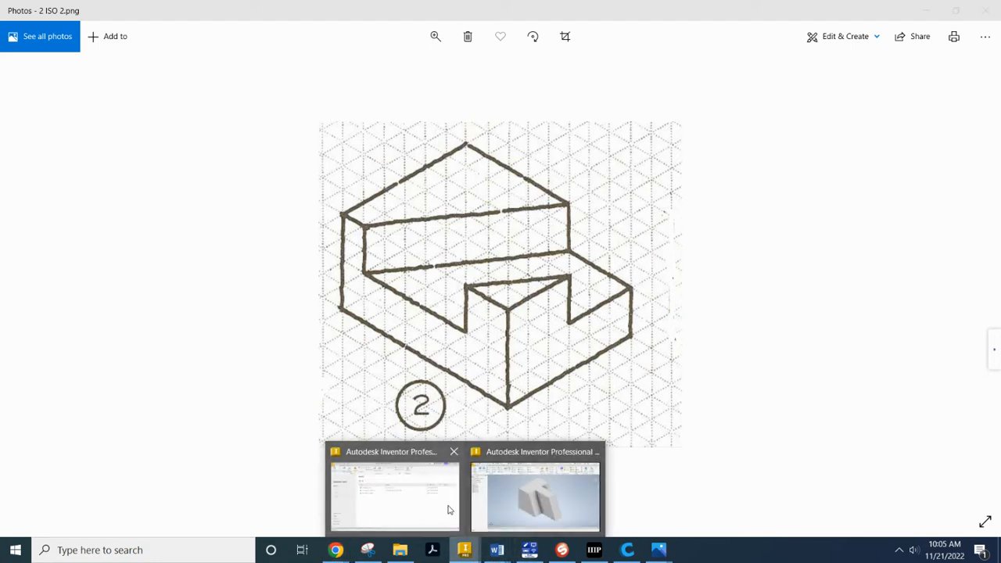
# Step: Bring Inventor forward and create a new standard part document, Part4
pyautogui.click(535, 497)
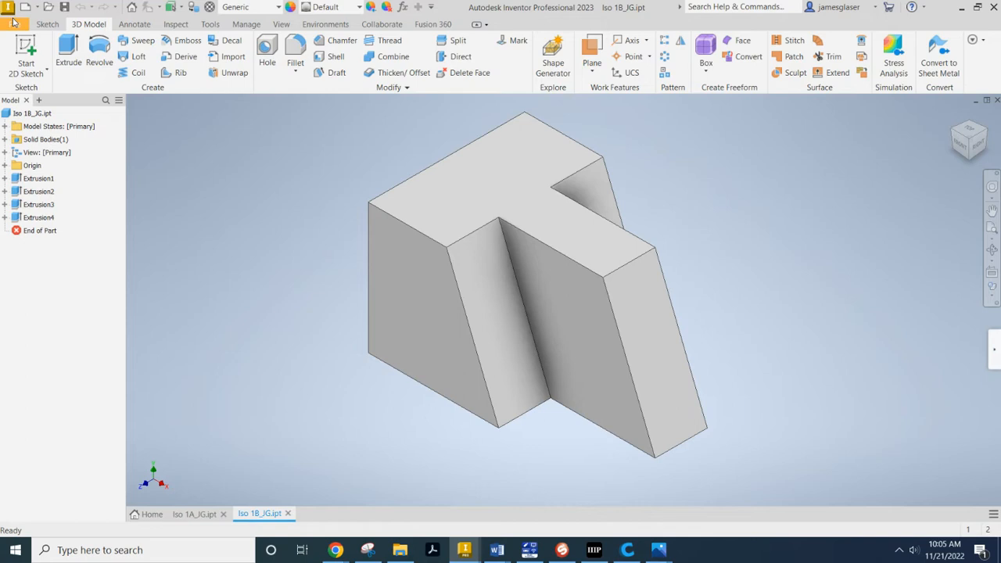
pyautogui.click(16, 25)
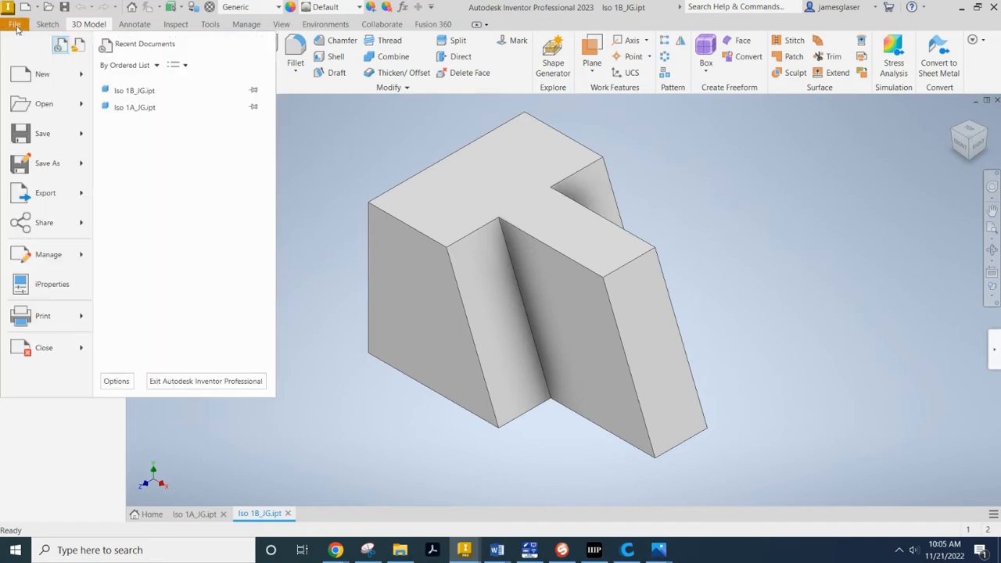
pyautogui.click(14, 24)
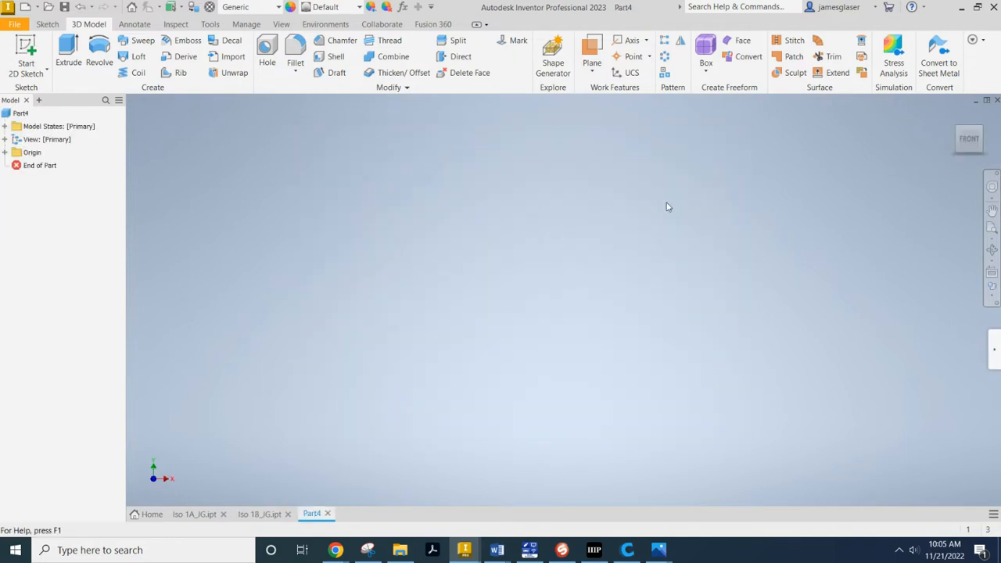
# Step: Sketch a dimensioned rectangle and extrude it 4 in into a block
pyautogui.click(25, 50)
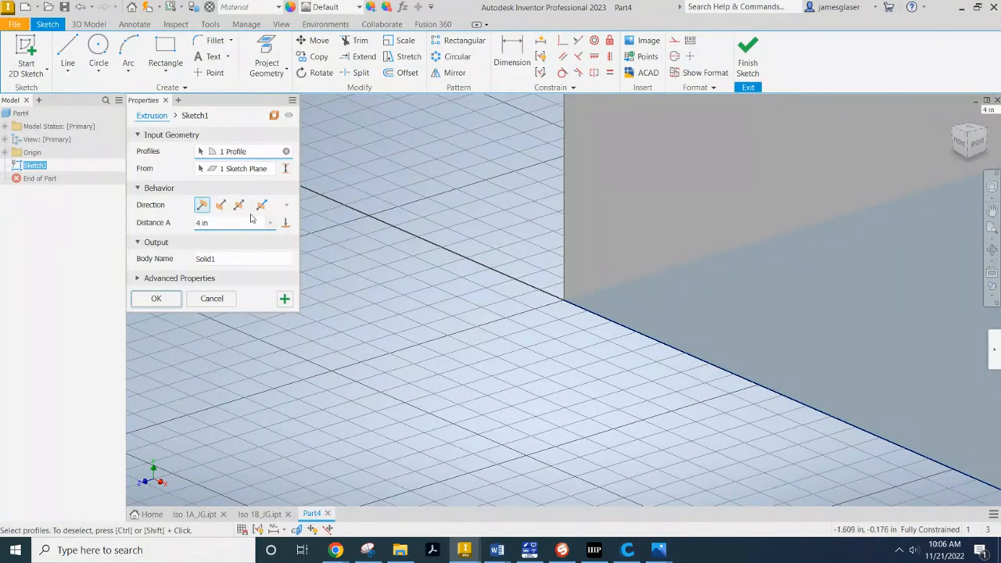
pyautogui.click(157, 297)
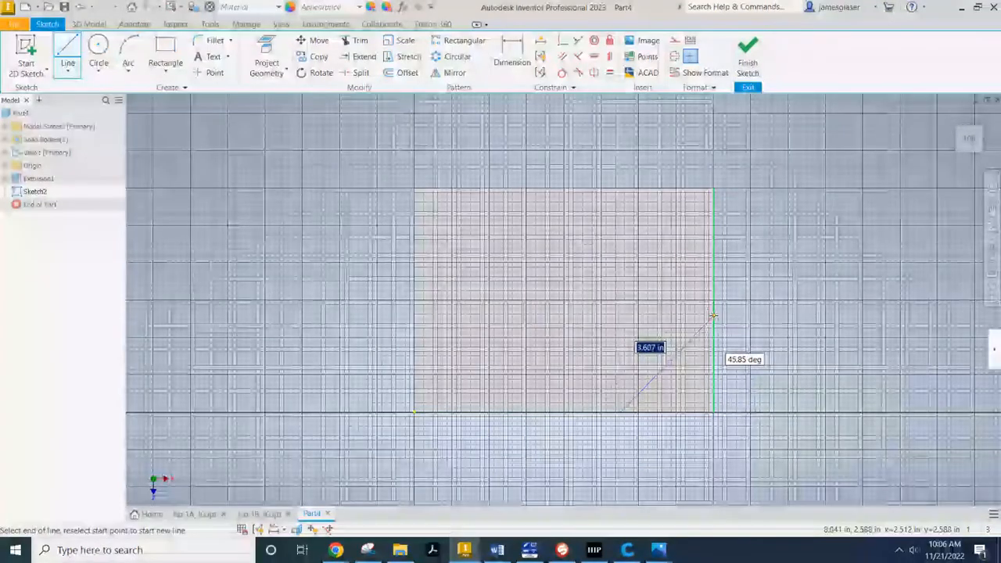
# Step: Draw two angled lines across the block's top face and begin dimensioning them
pyautogui.click(711, 316)
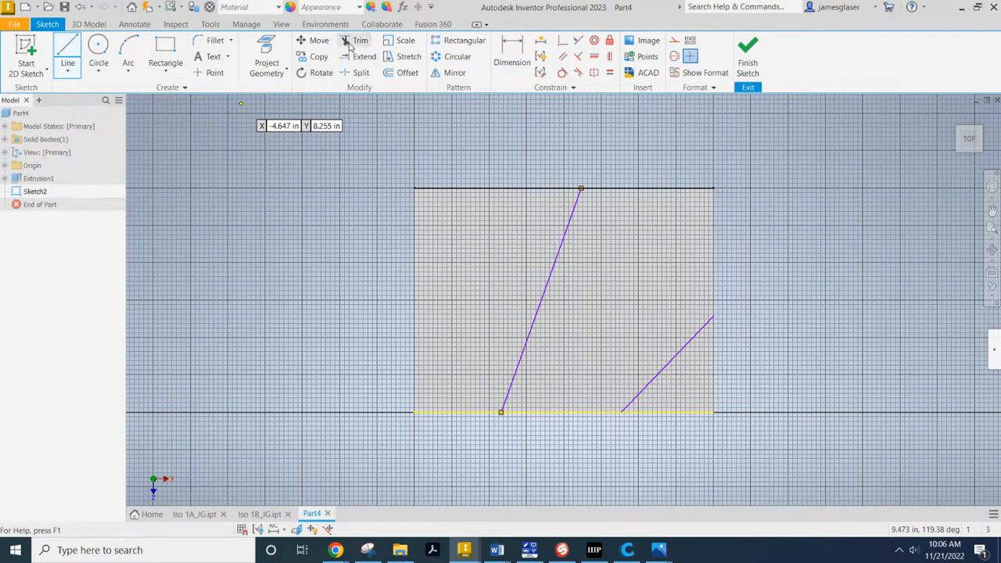
pyautogui.click(512, 47)
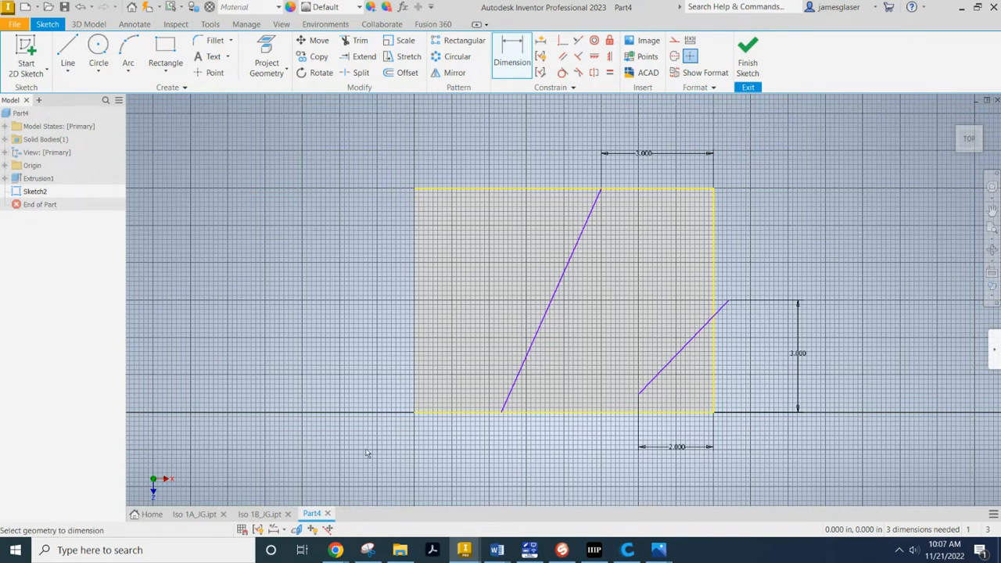
pyautogui.moveTo(415, 415)
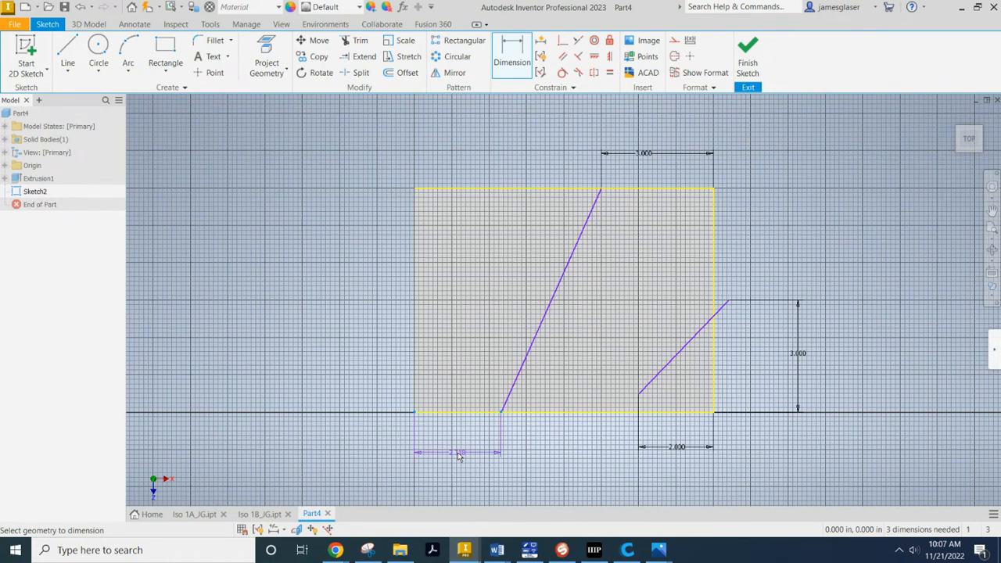
# Step: Dimension the left angled line's bottom end 1.000 from the block's left edge
pyautogui.click(459, 452)
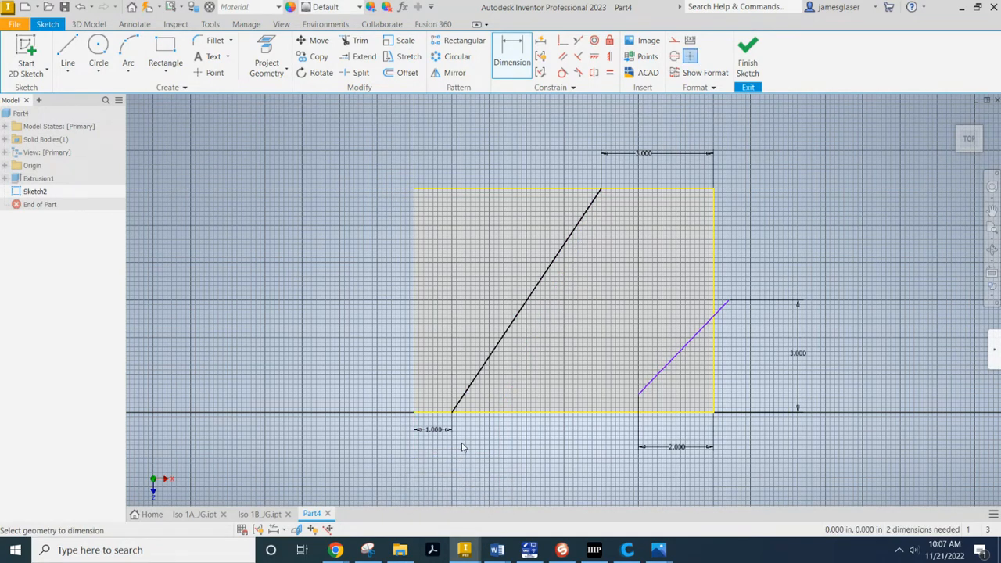
pyautogui.moveTo(547, 373)
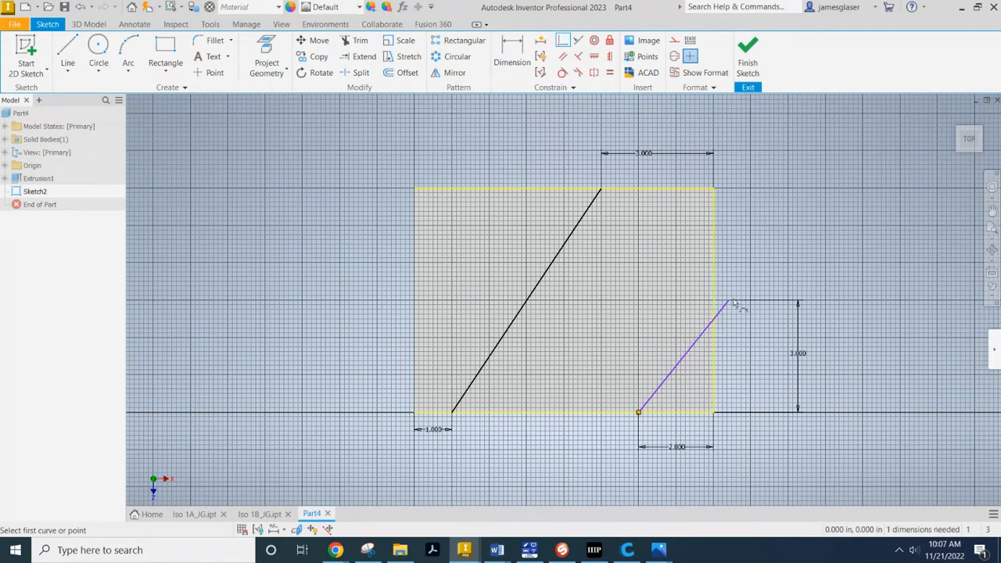
# Step: Remove the right line's old dimensions and attach its top end to the block's right edge
pyautogui.click(732, 304)
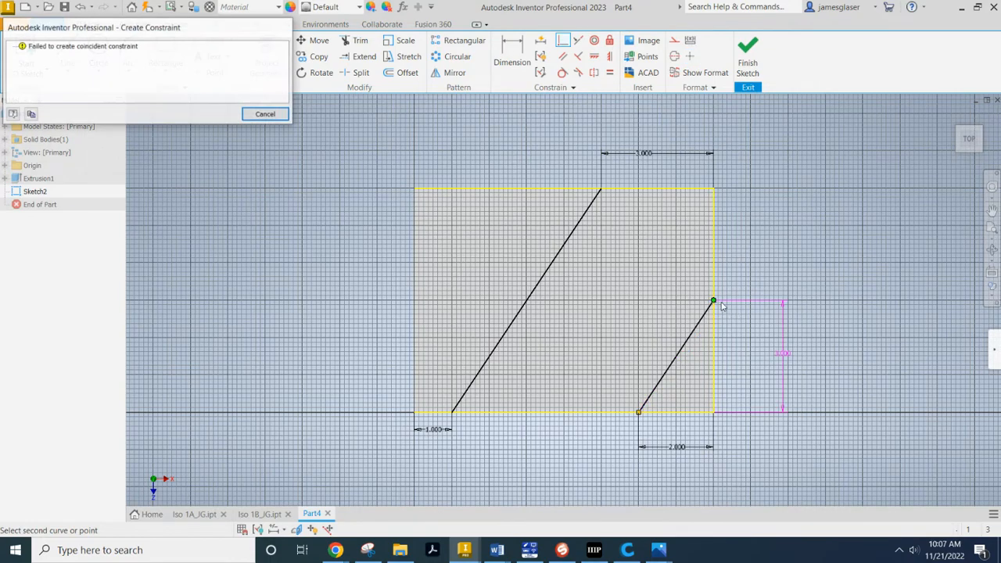
pyautogui.click(266, 113)
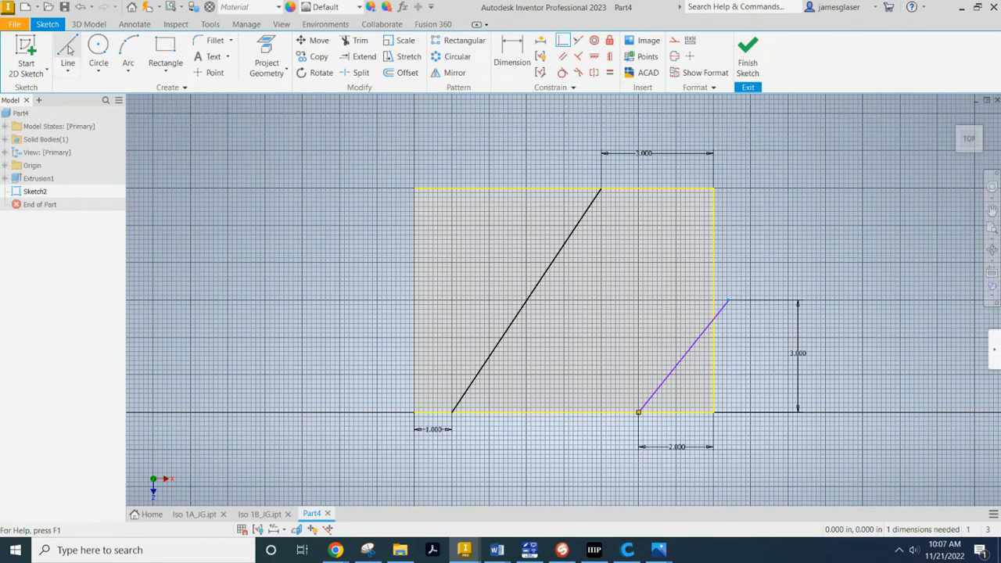
pyautogui.click(68, 63)
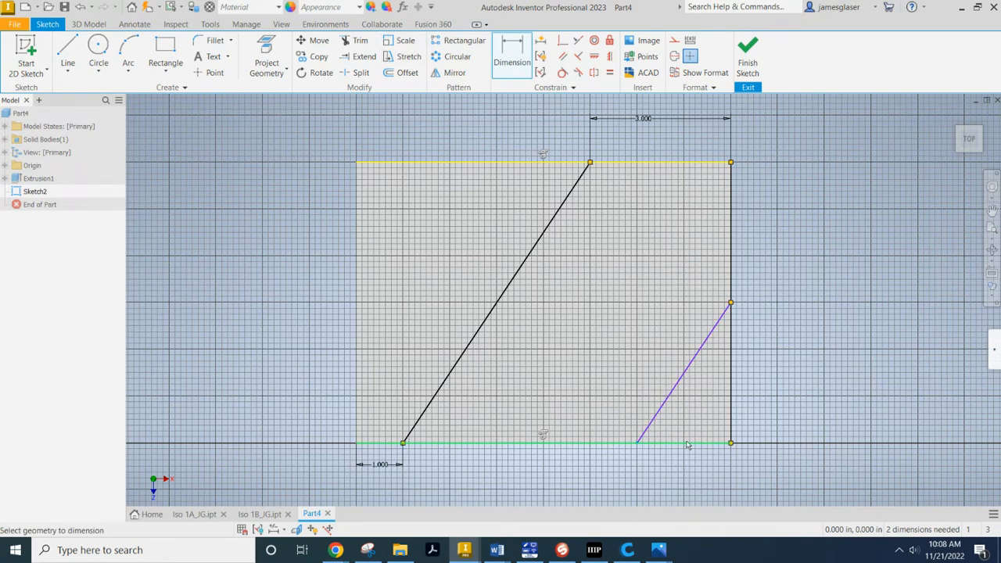
pyautogui.click(680, 444)
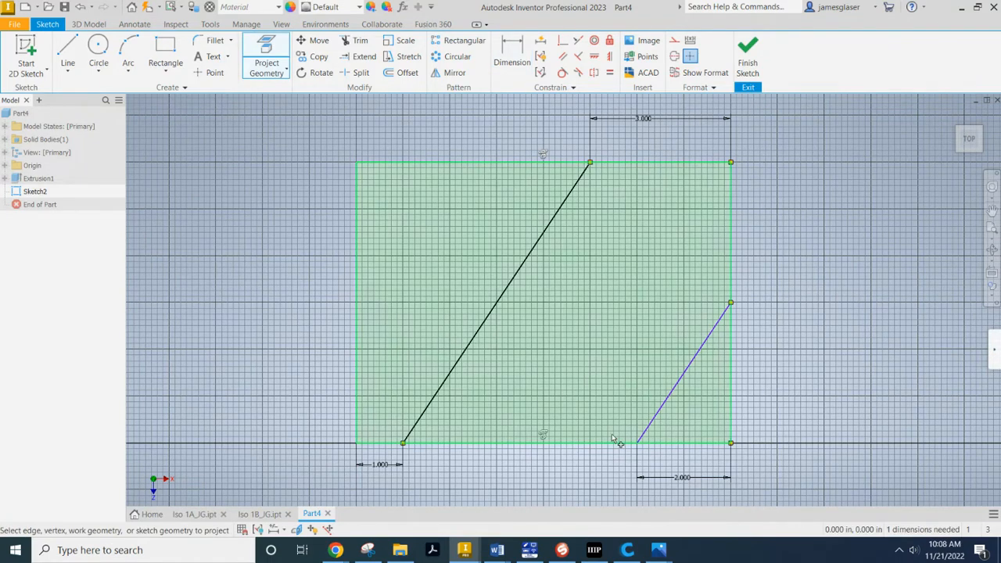
pyautogui.moveTo(566, 392)
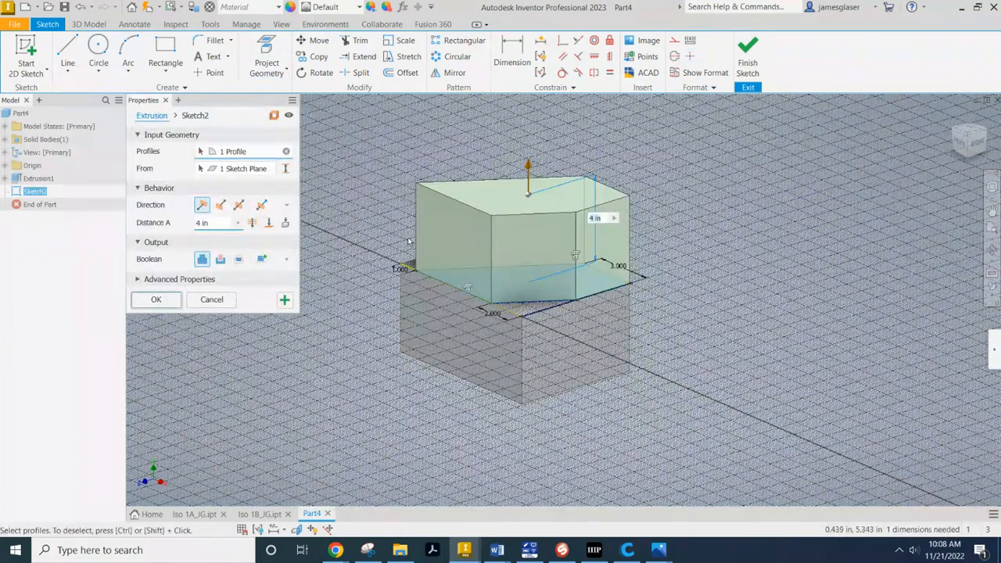
pyautogui.moveTo(251, 222)
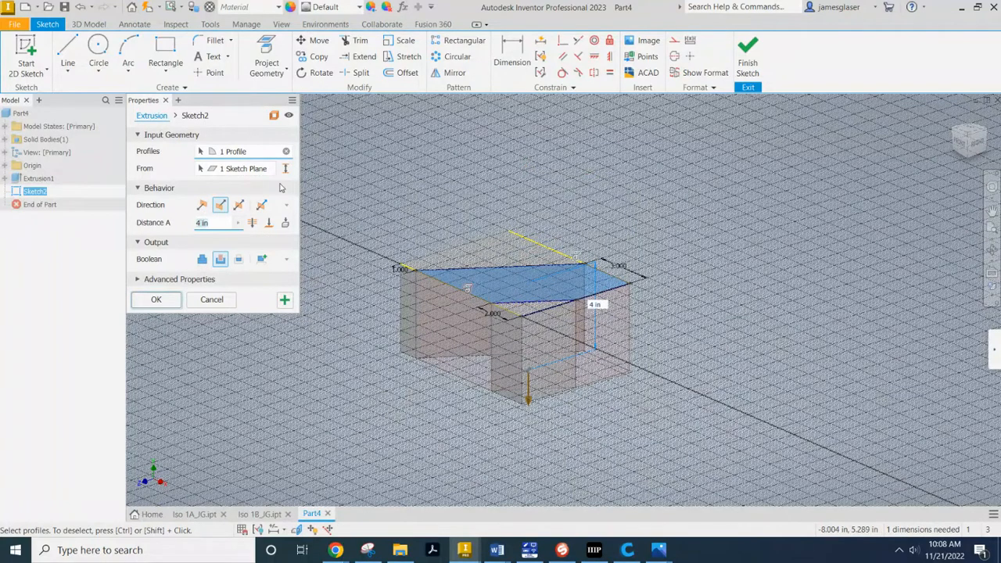
# Step: Cut the channel profile 2 in down into the block's top
pyautogui.write('2')
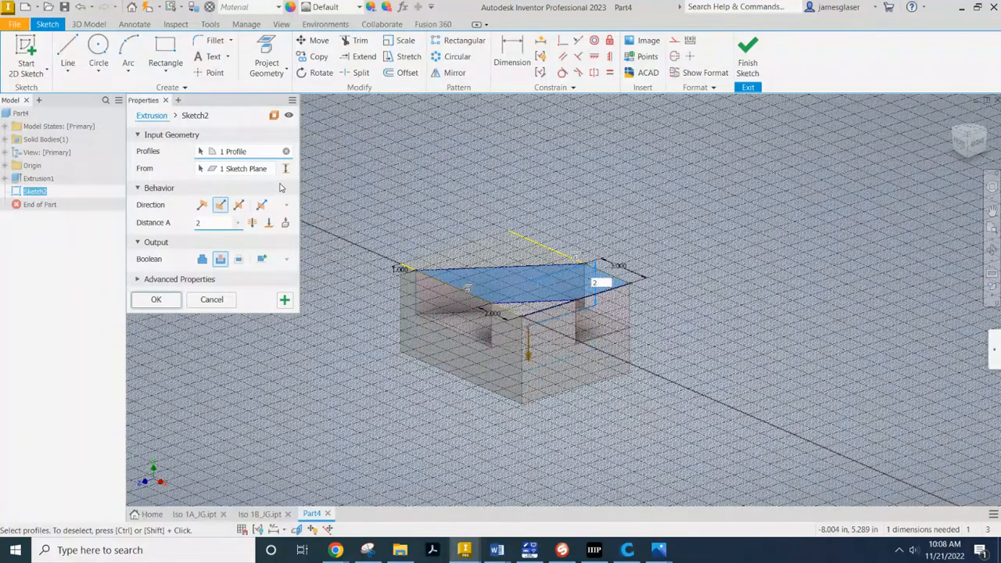
pyautogui.click(156, 300)
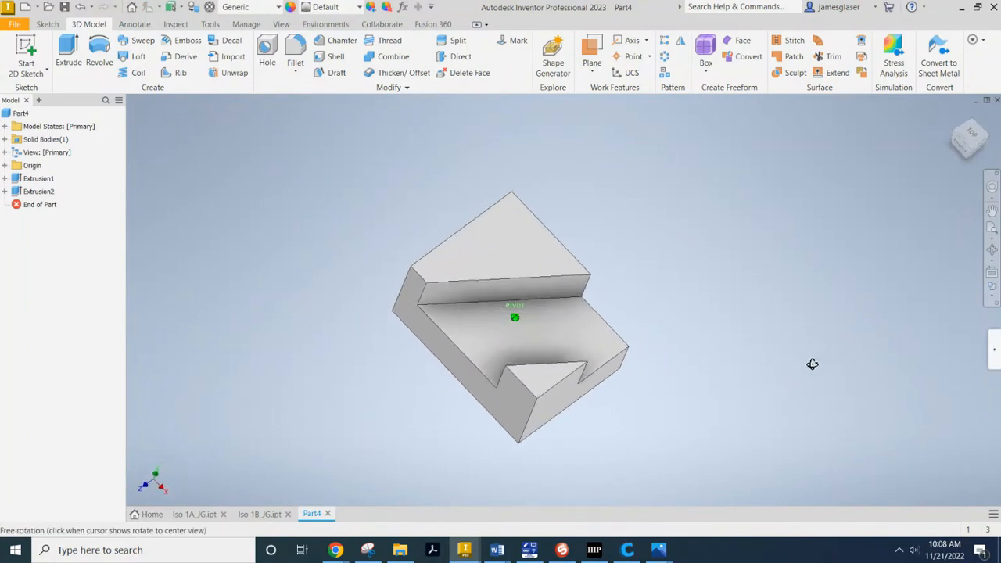
# Step: Expand Extrusion2 in the Model browser to show Sketch2 beneath it
pyautogui.click(6, 191)
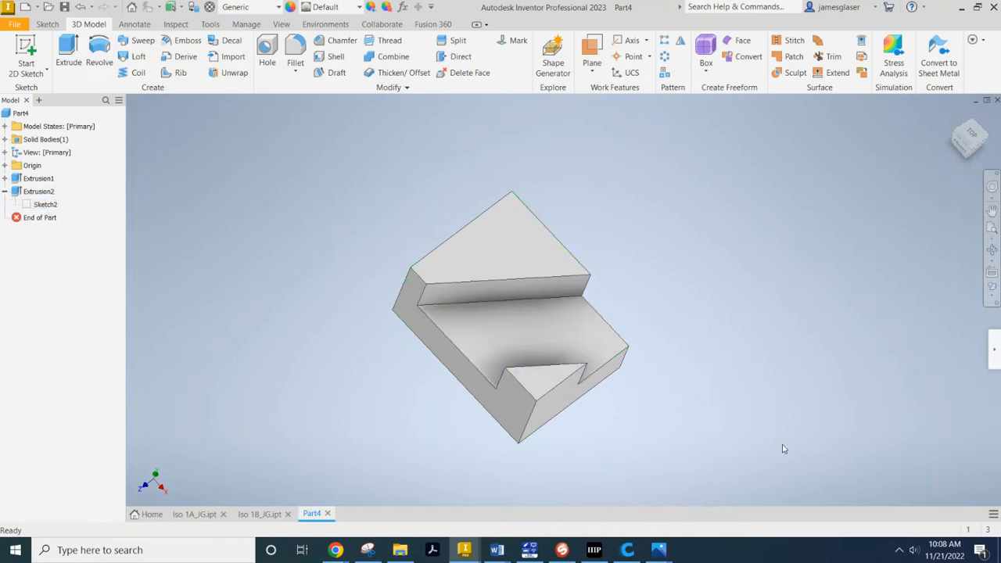
pyautogui.moveTo(336, 300)
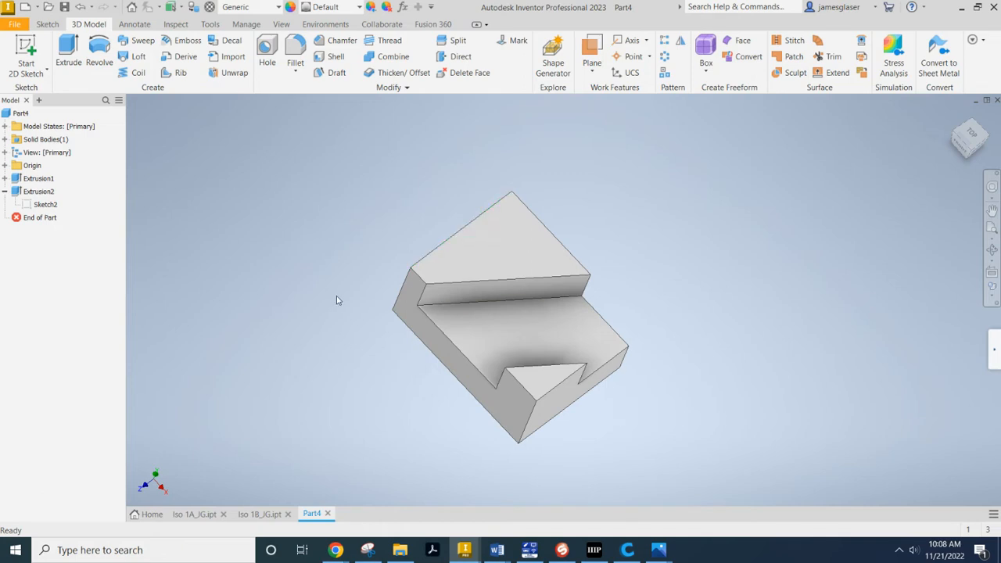
pyautogui.moveTo(607, 217)
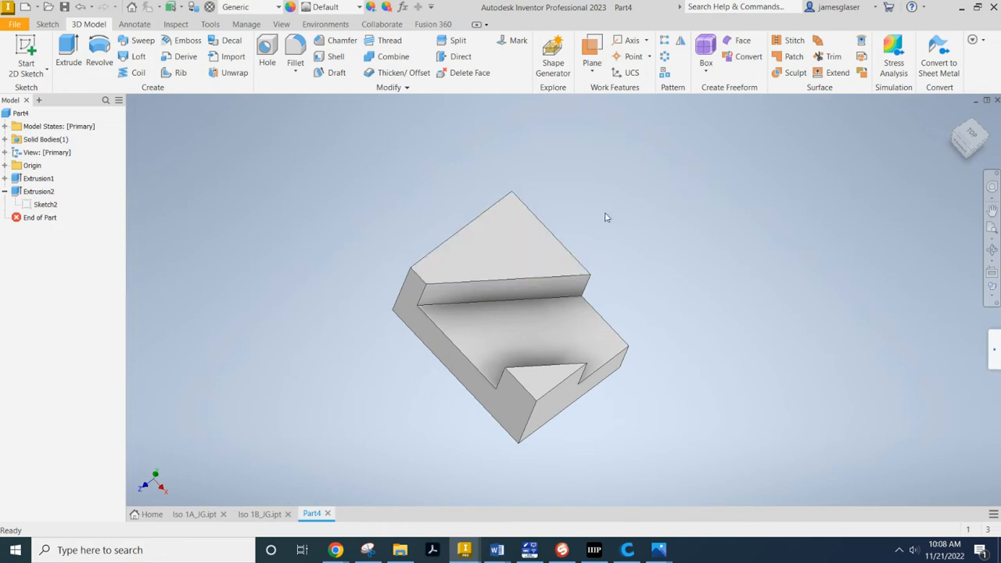